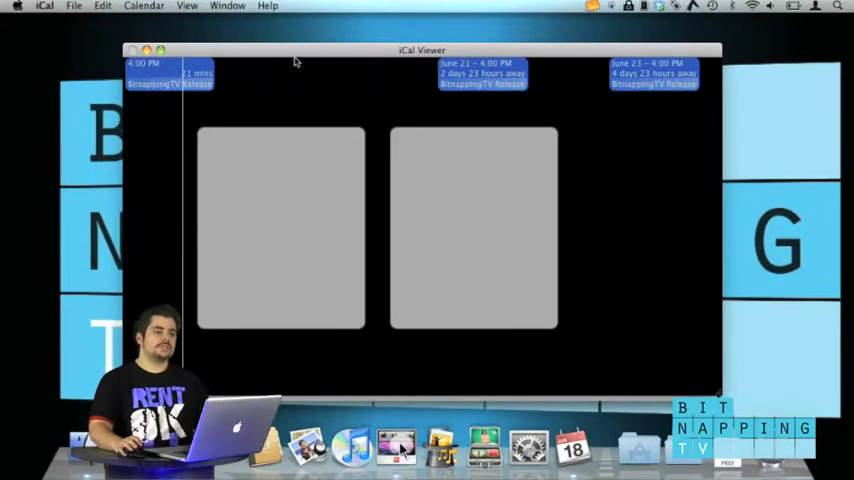
Step: Close the iCal Viewer window so the three Bitnapping TV Release events float on the desktop
{"action": "left_click", "coordinate": [593, 7]}
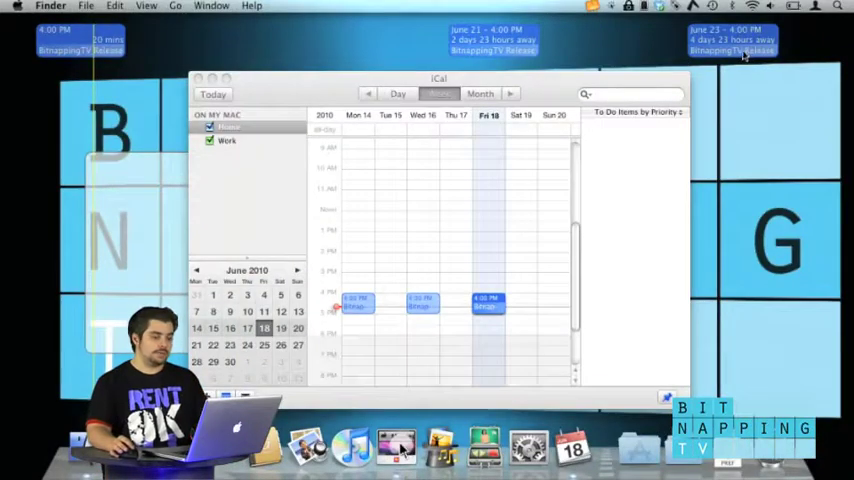
{"action": "mouse_move", "coordinate": [95, 65]}
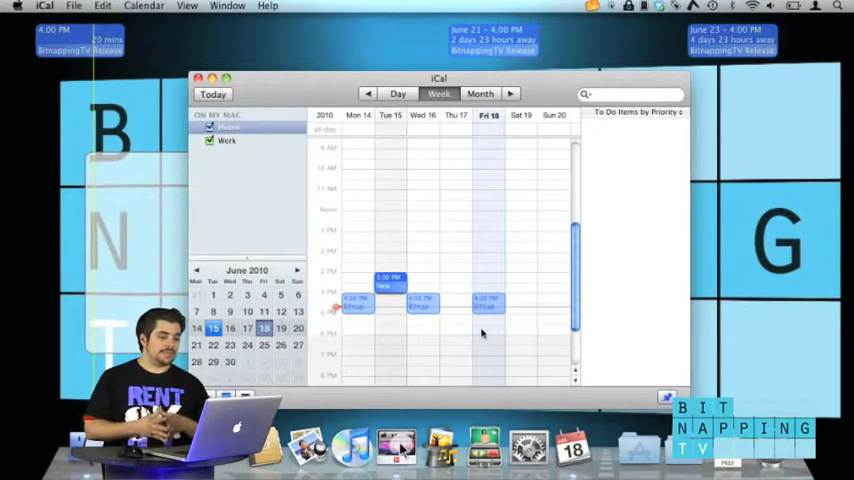
{"action": "mouse_move", "coordinate": [636, 181]}
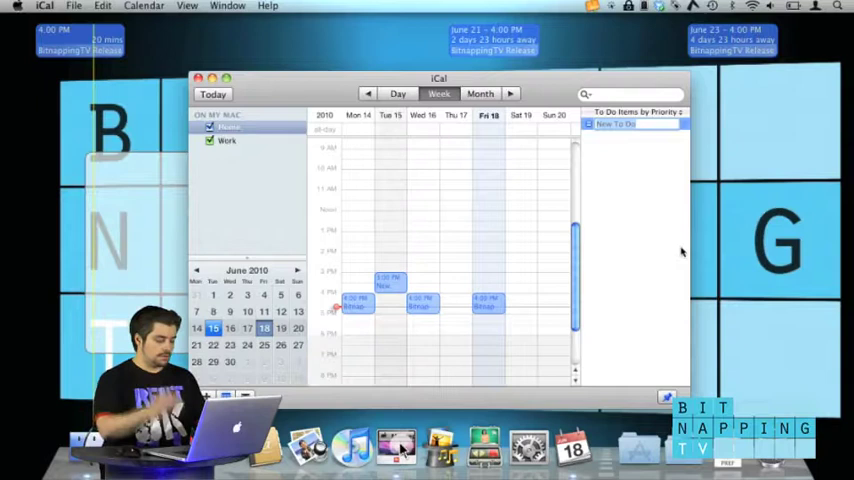
Step: Enter 'BE silent' as the name of the new to-do item
{"action": "type", "text": "BE silent"}
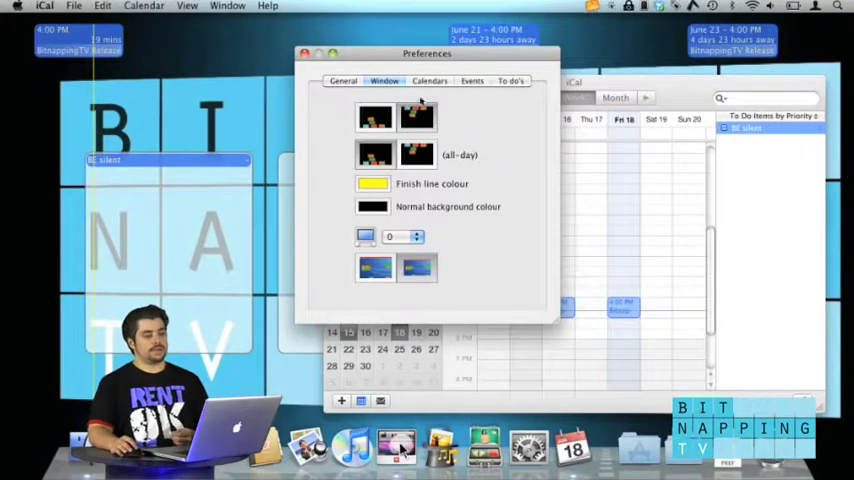
Step: Show the Calendars tab of iCal Viewer preferences, listing Home and Work calendars
{"action": "left_click", "coordinate": [429, 81]}
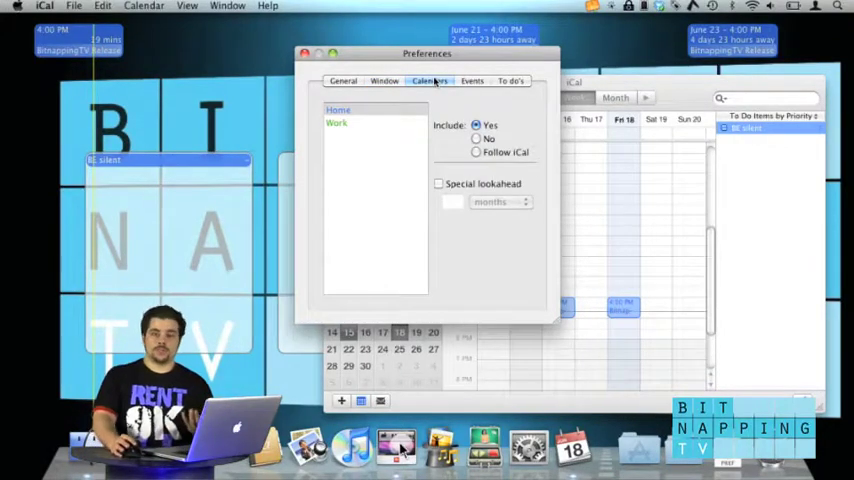